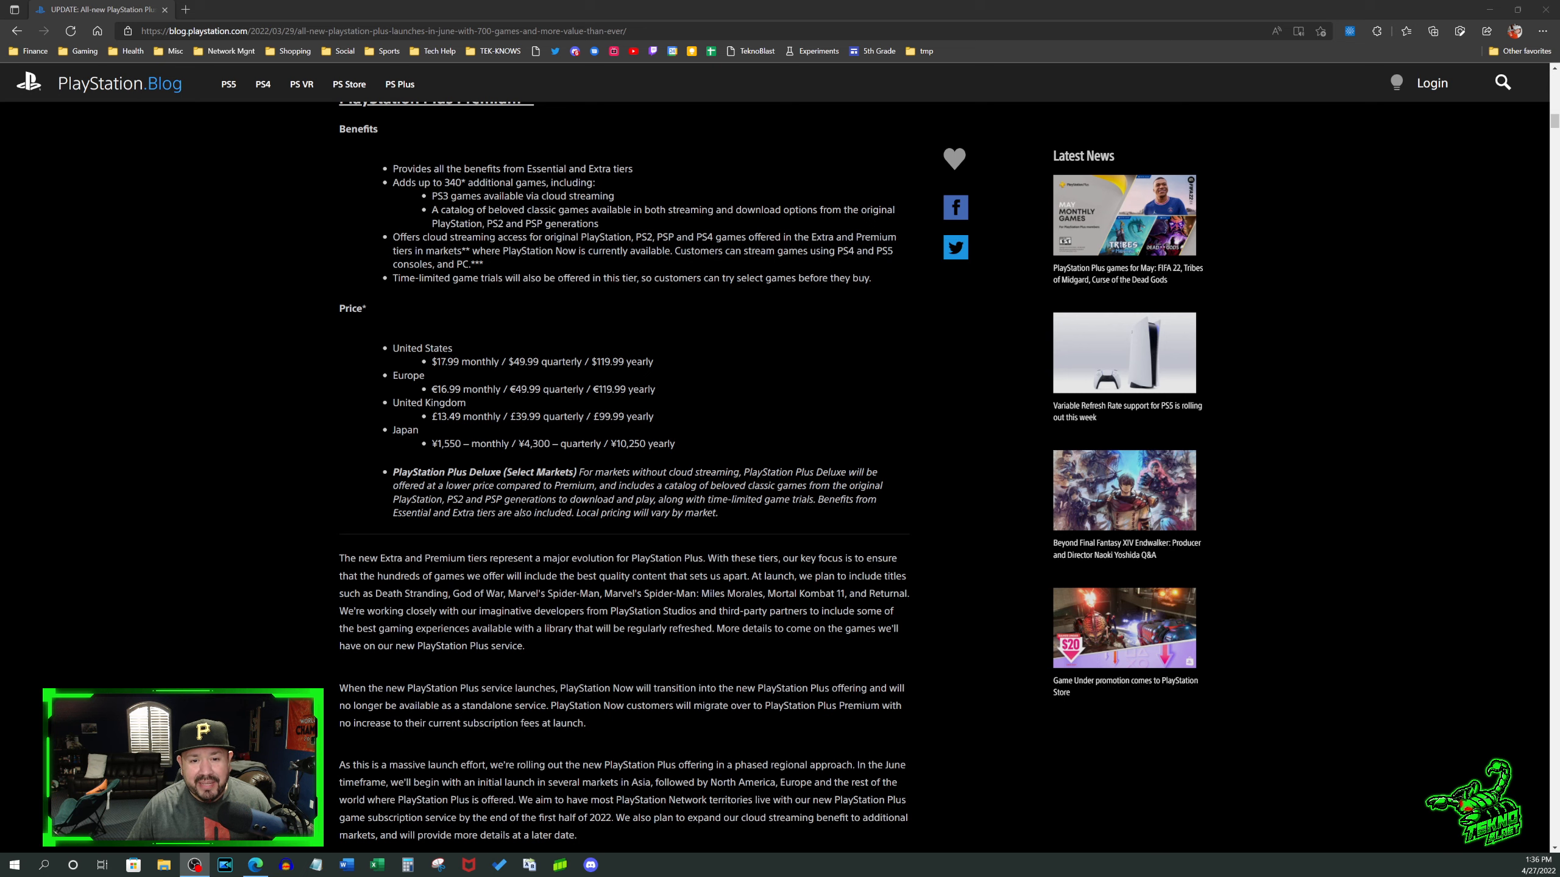
pyautogui.scroll(3)
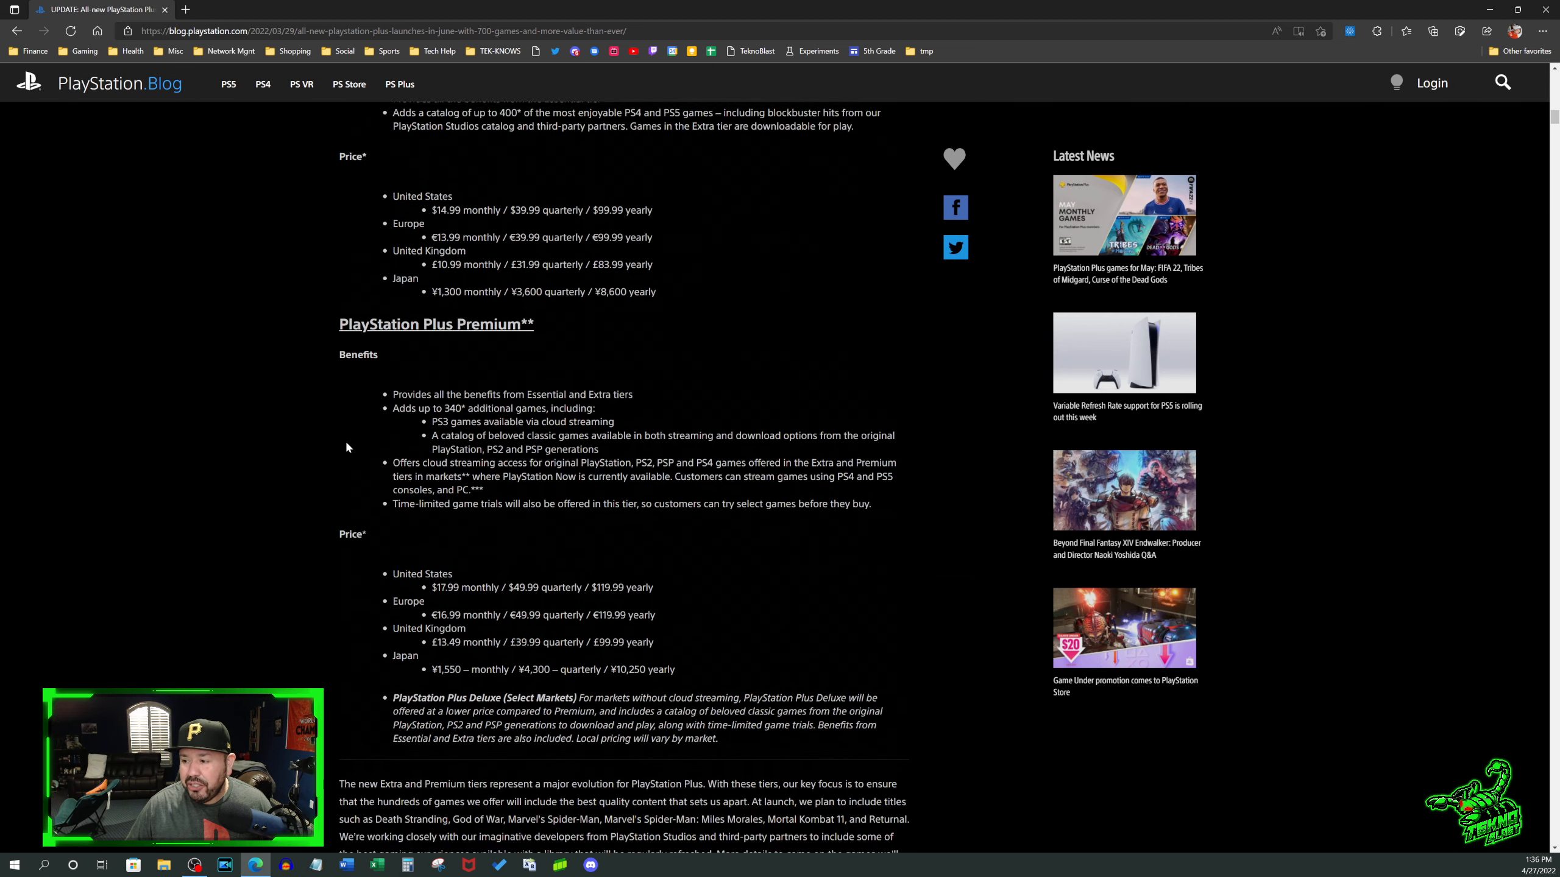
pyautogui.scroll(-3)
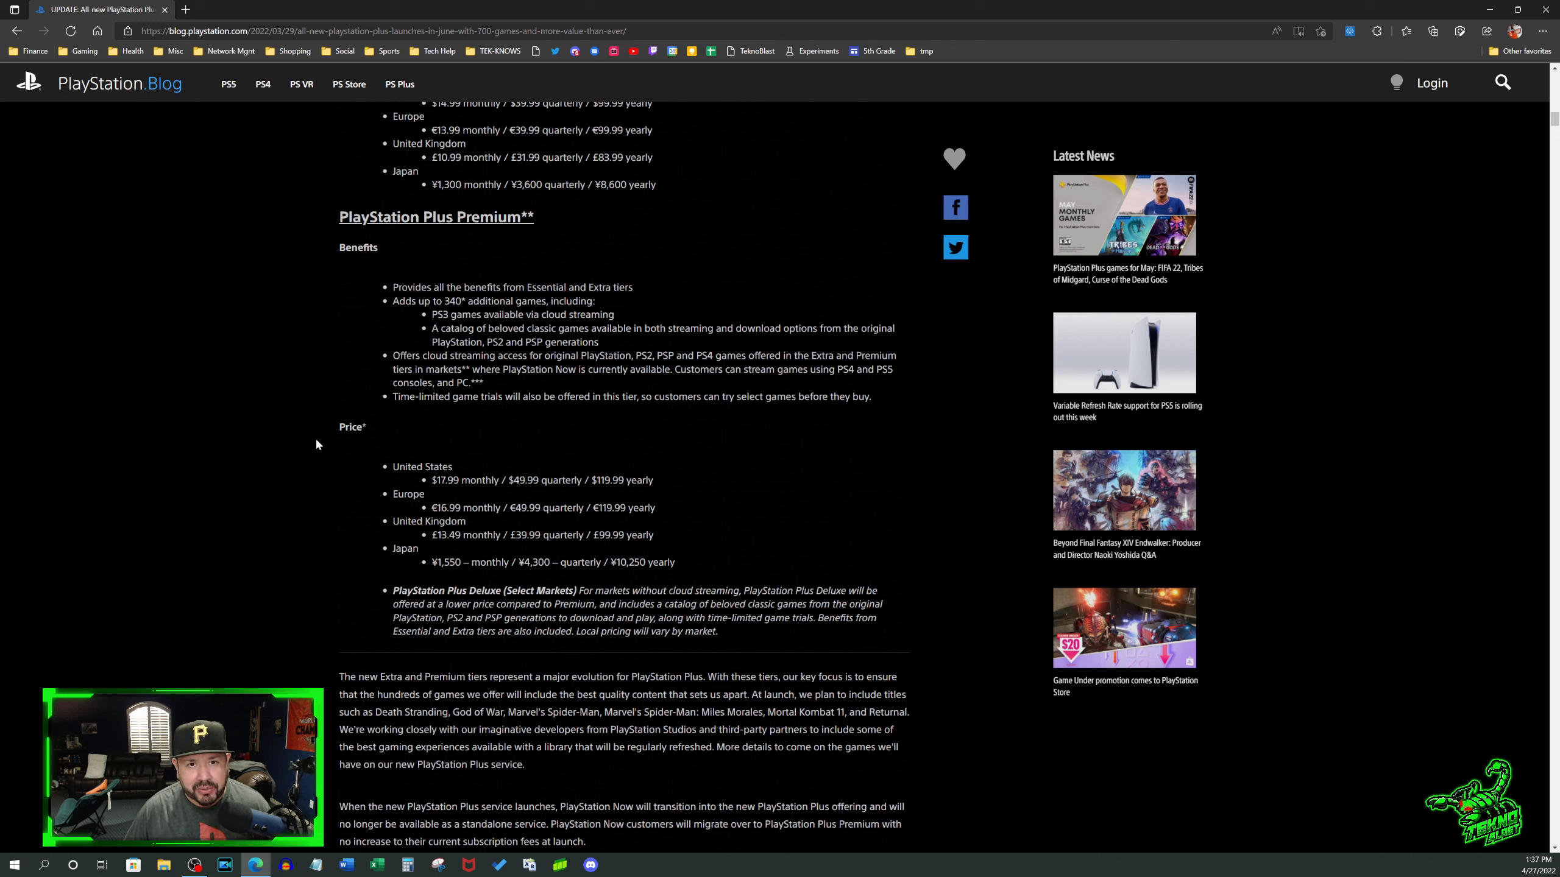
pyautogui.moveTo(382, 468)
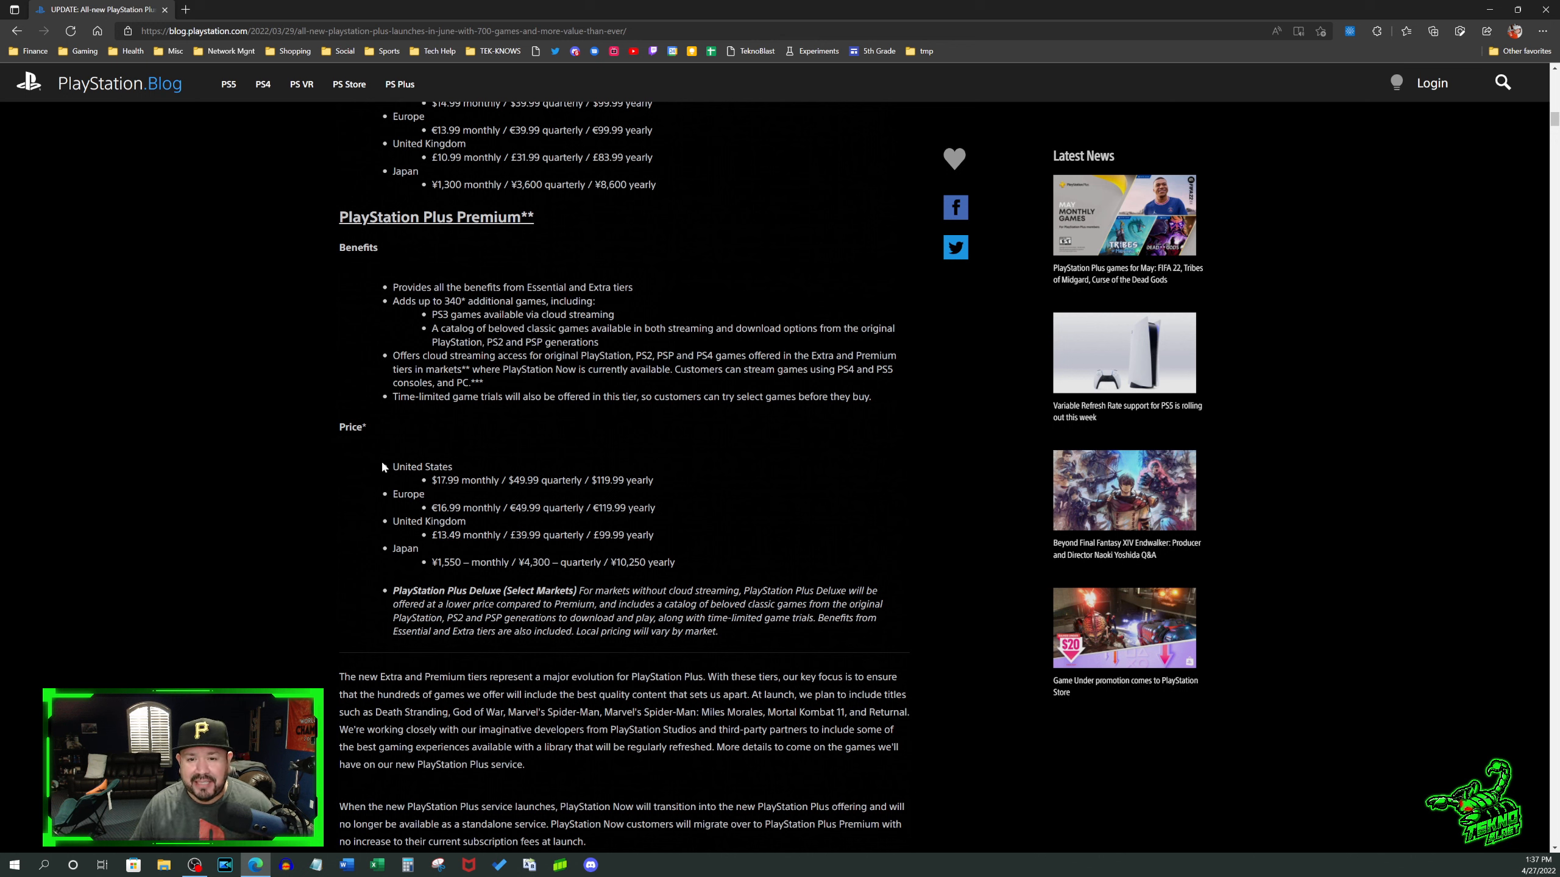
pyautogui.moveTo(436, 442)
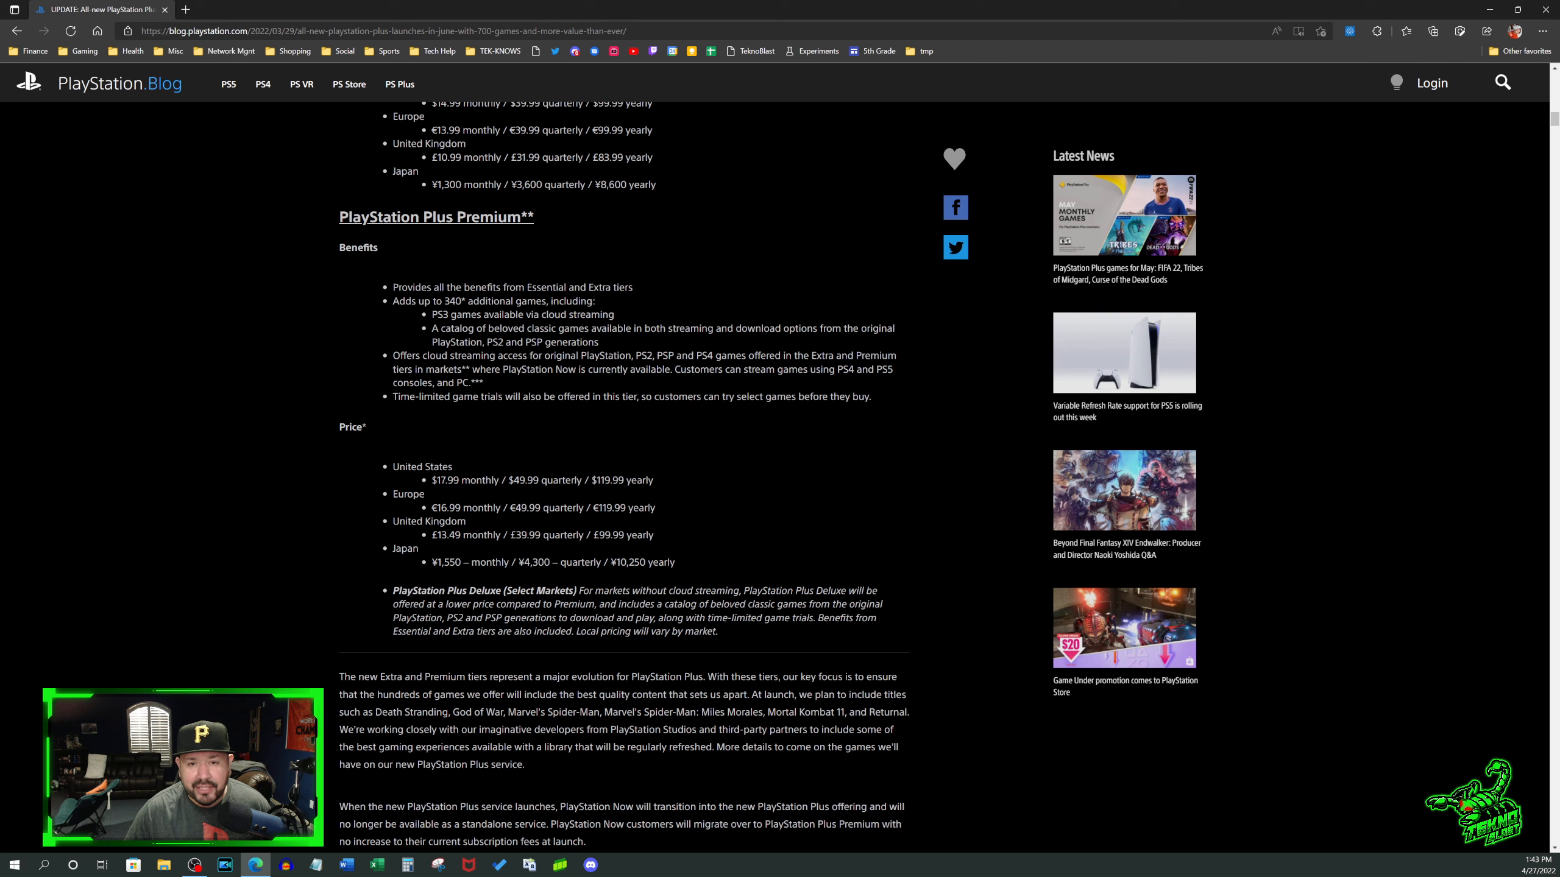
pyautogui.scroll(3)
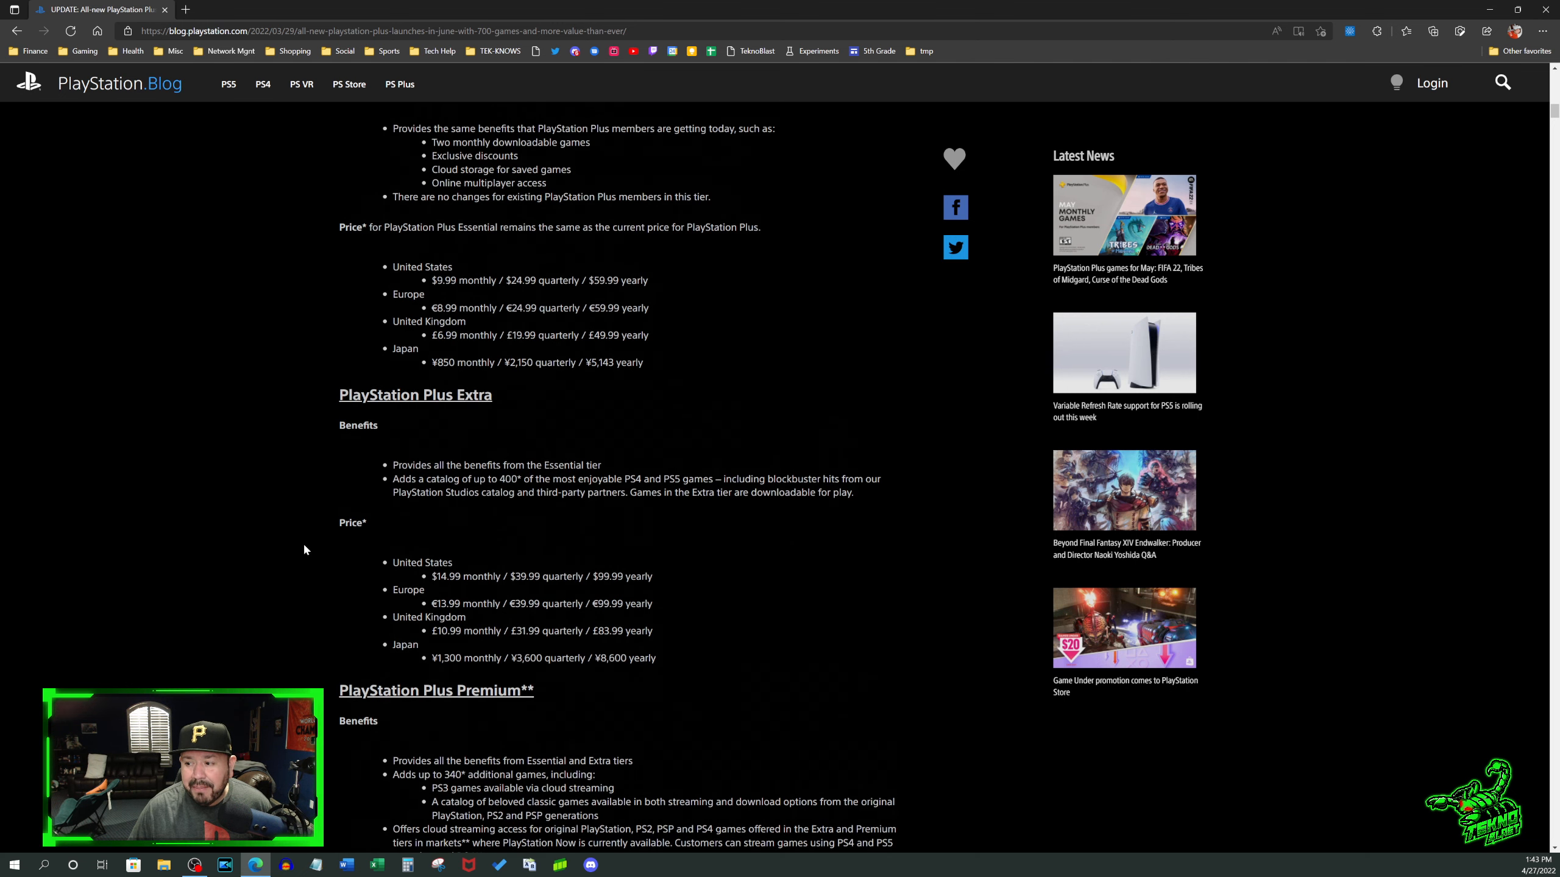
pyautogui.scroll(-3)
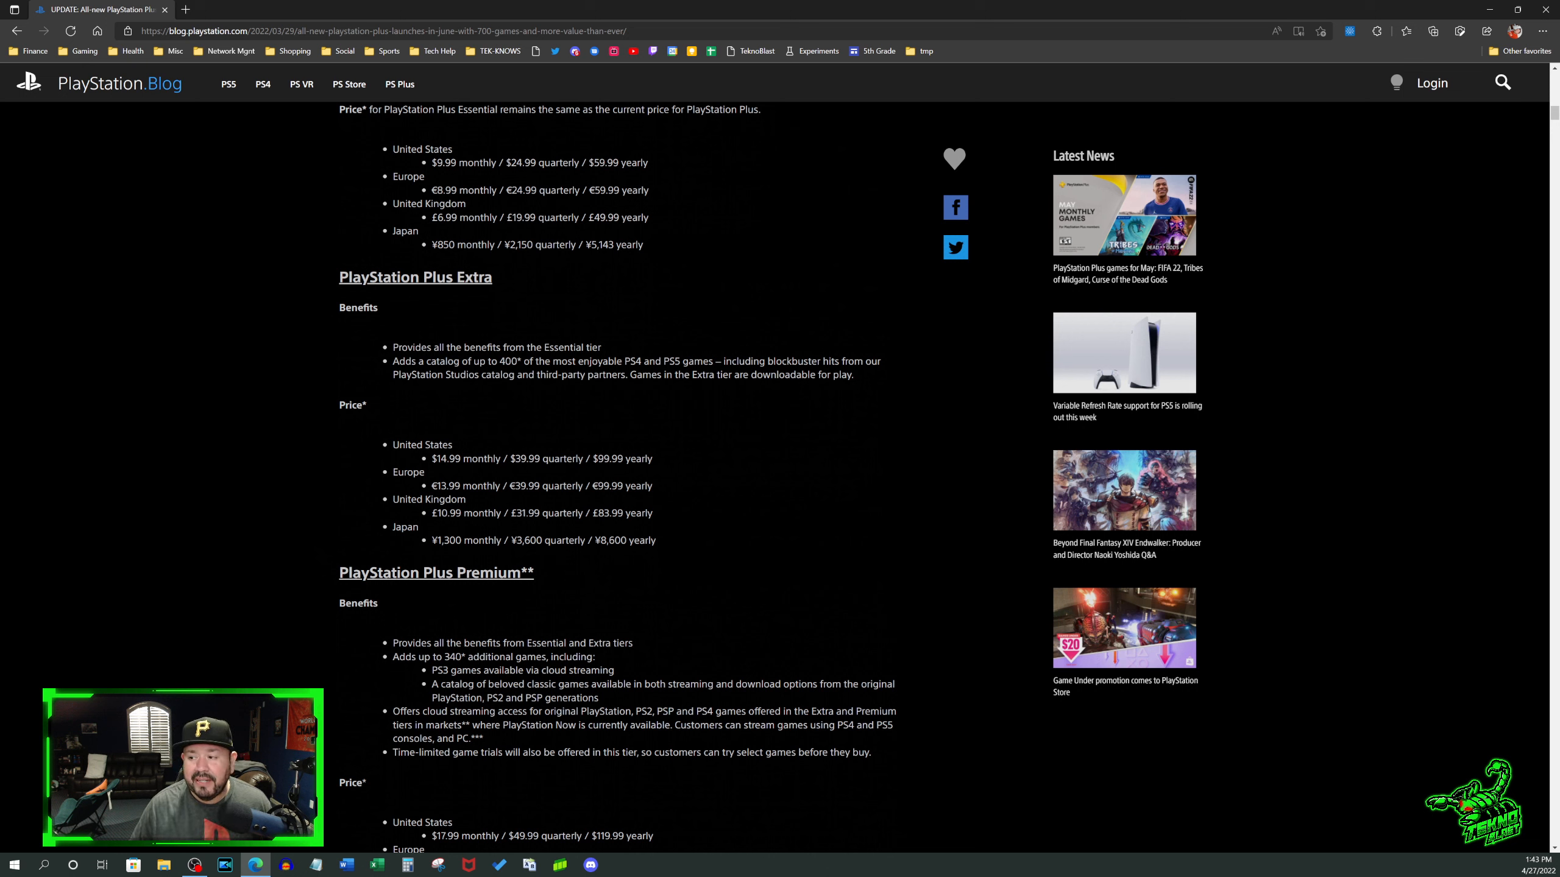
pyautogui.moveTo(441, 389)
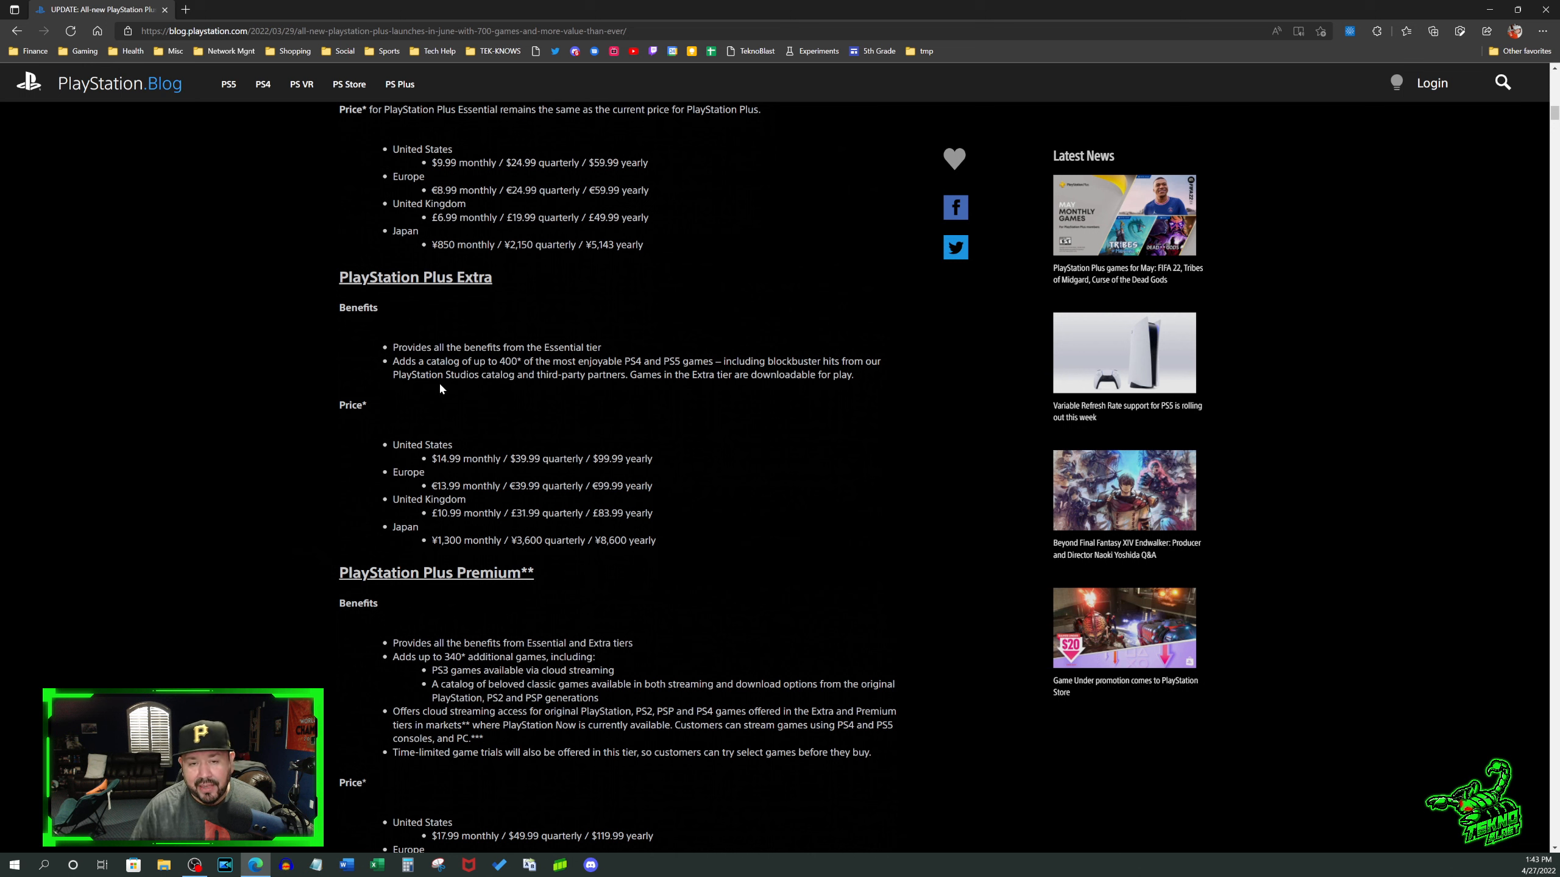
pyautogui.moveTo(418, 398)
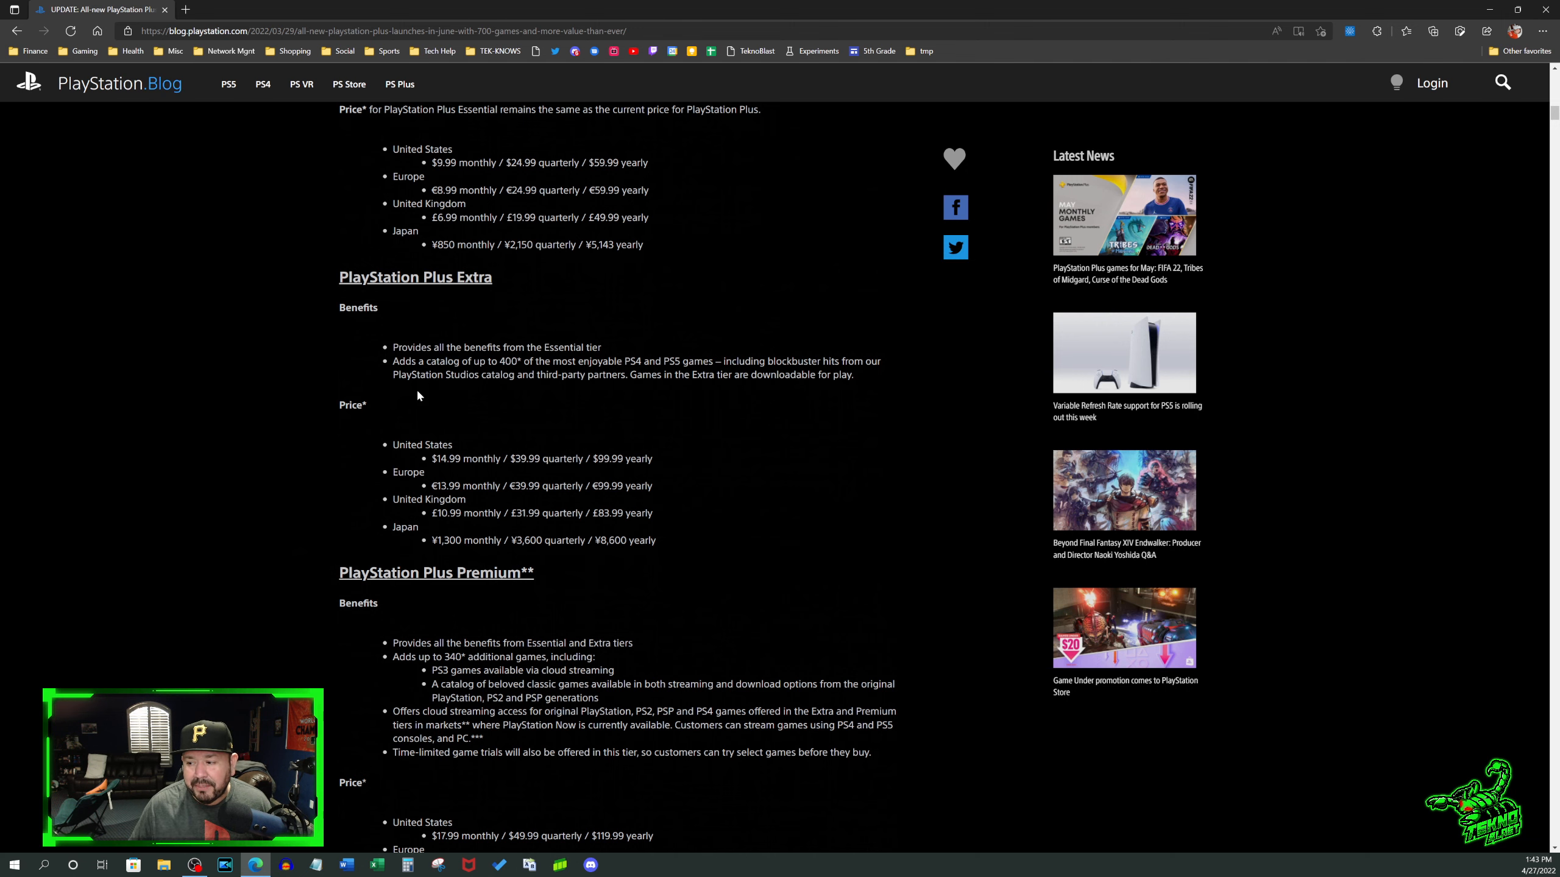
pyautogui.scroll(-3)
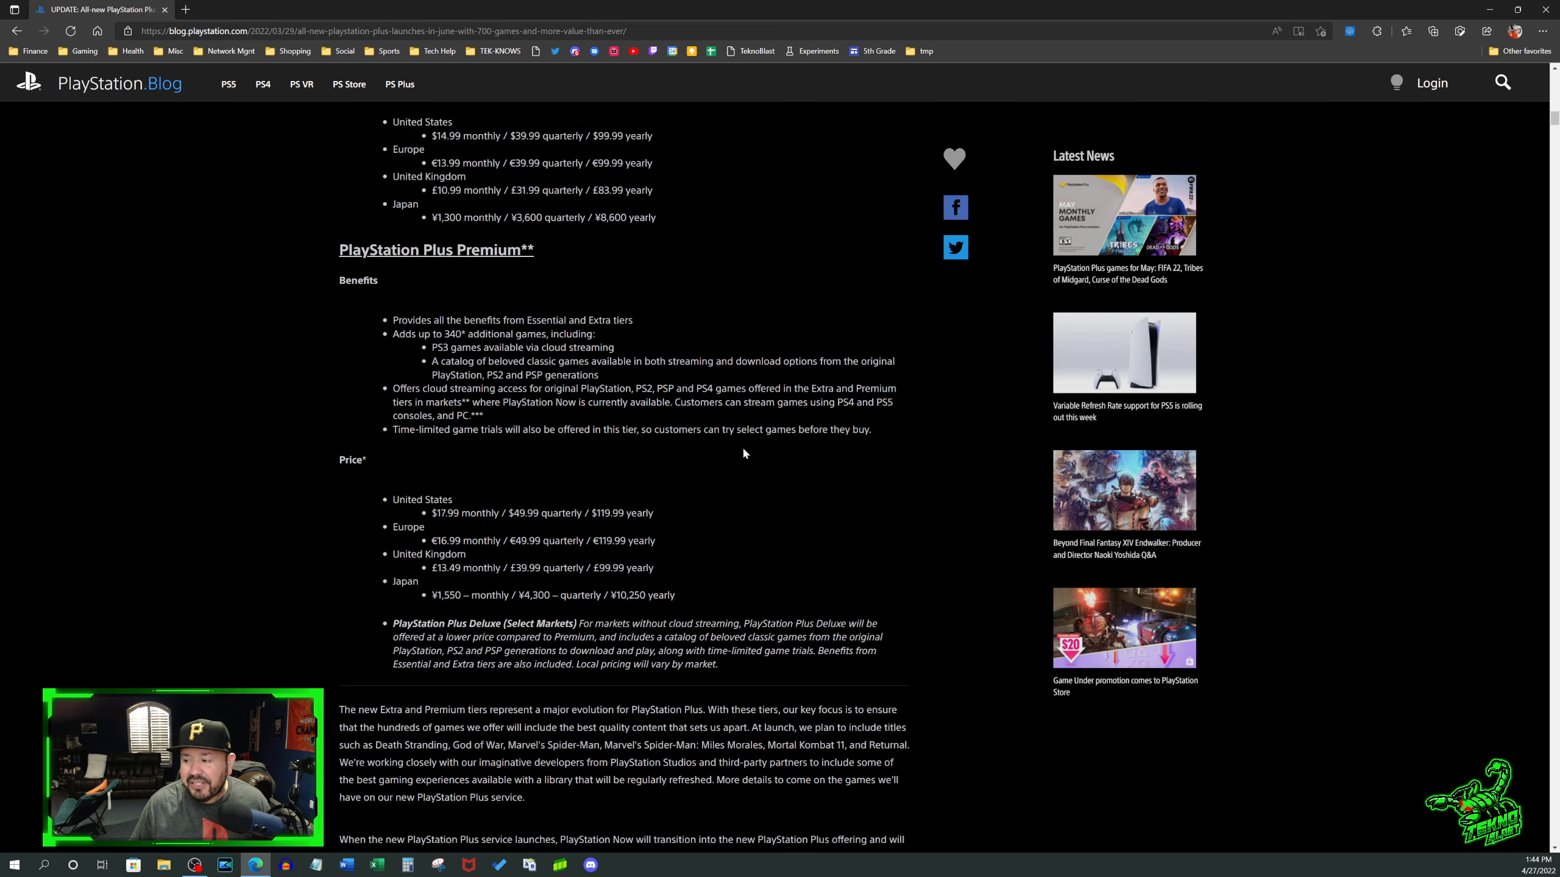
pyautogui.scroll(3)
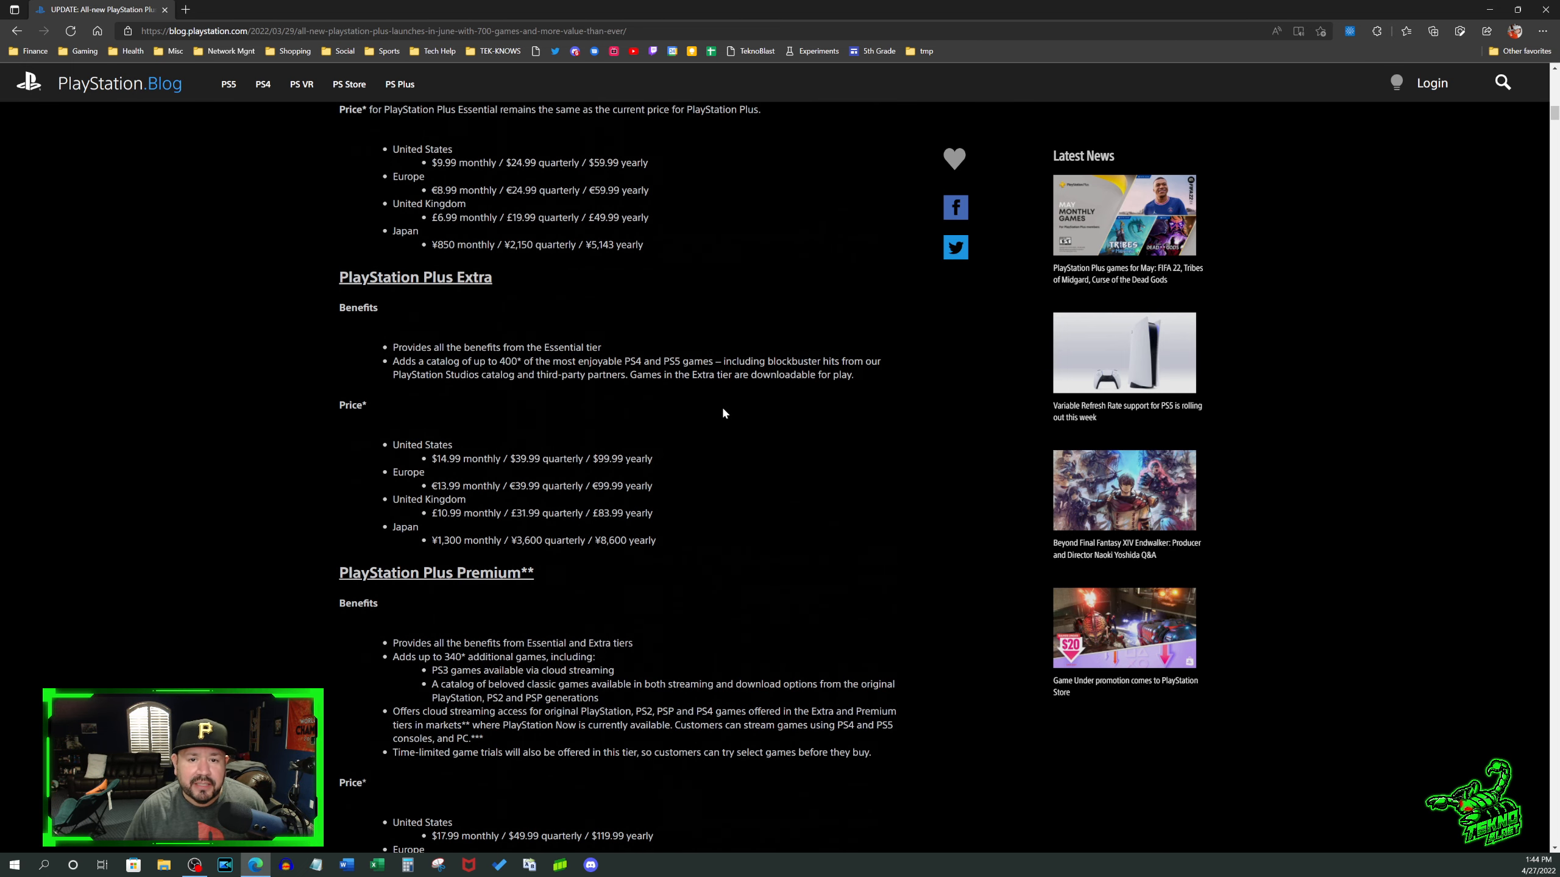
pyautogui.moveTo(719, 402)
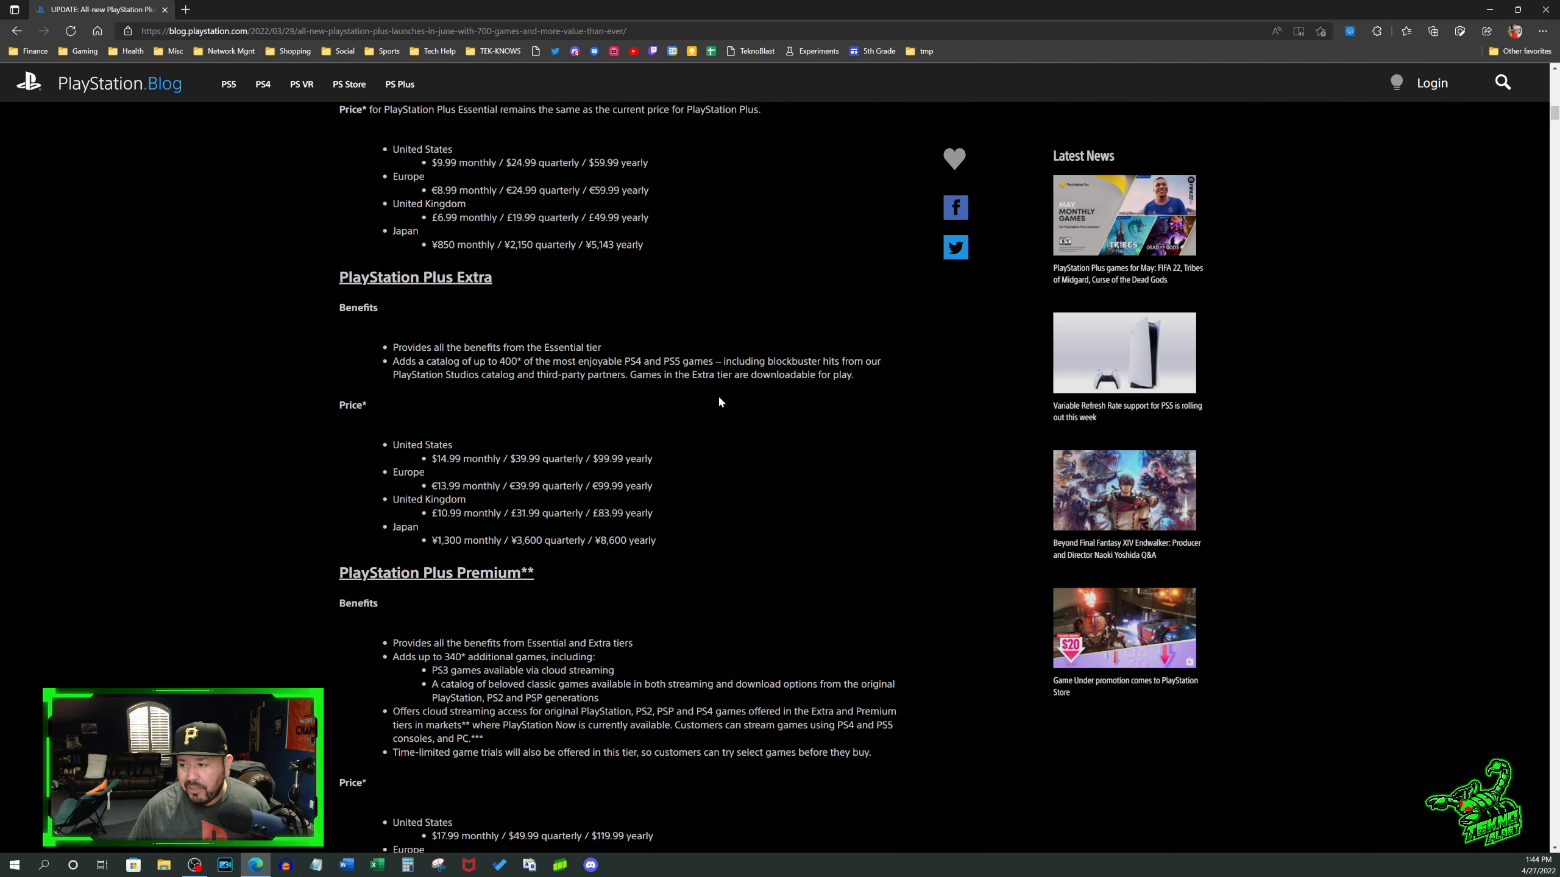
pyautogui.scroll(-3)
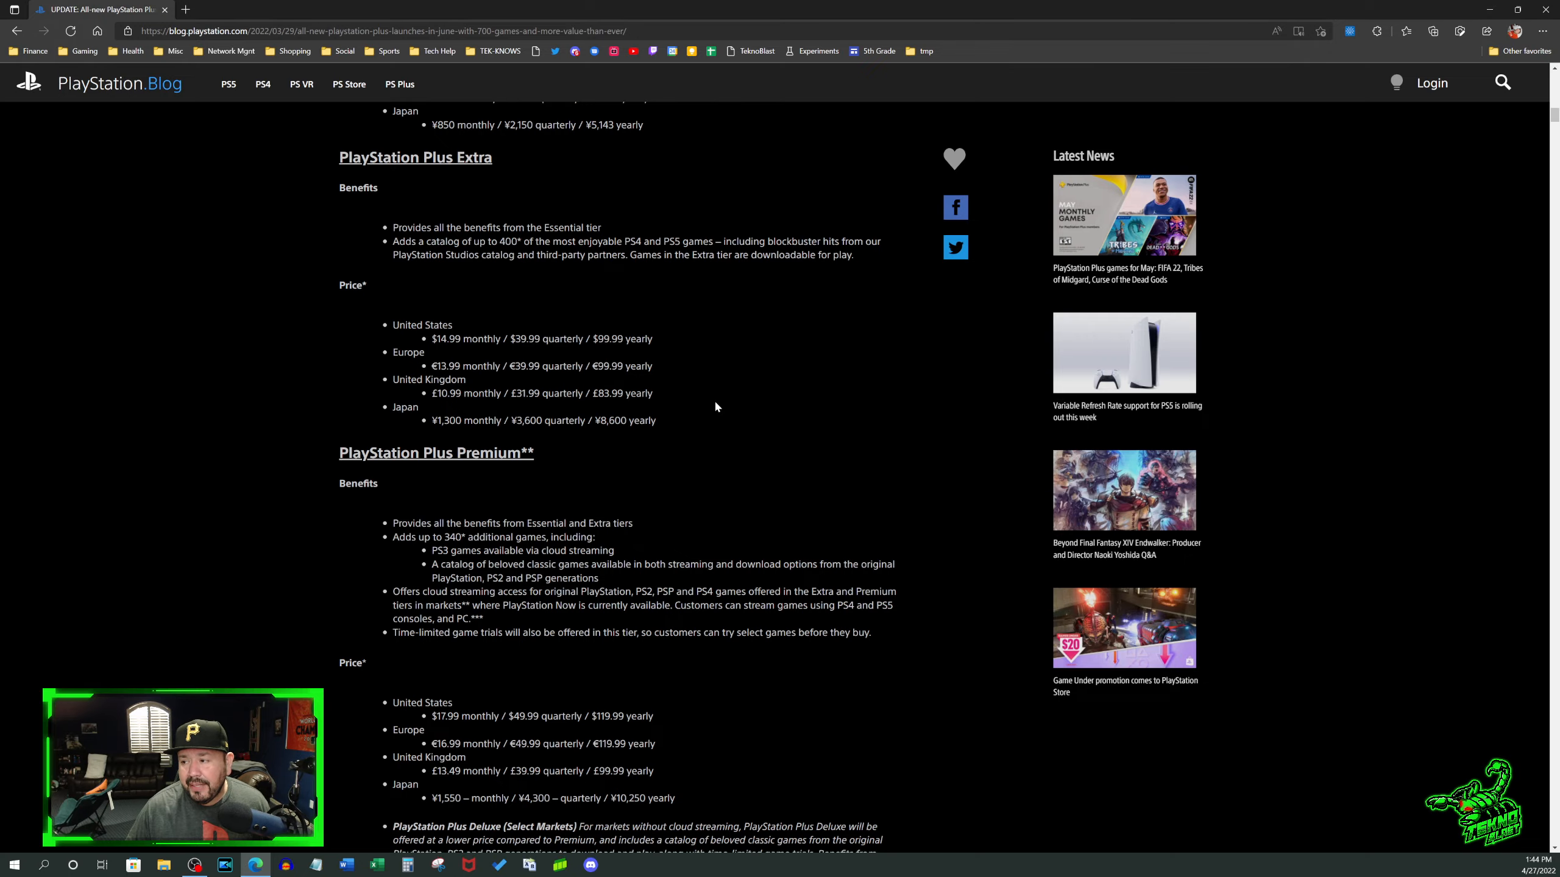
pyautogui.scroll(3)
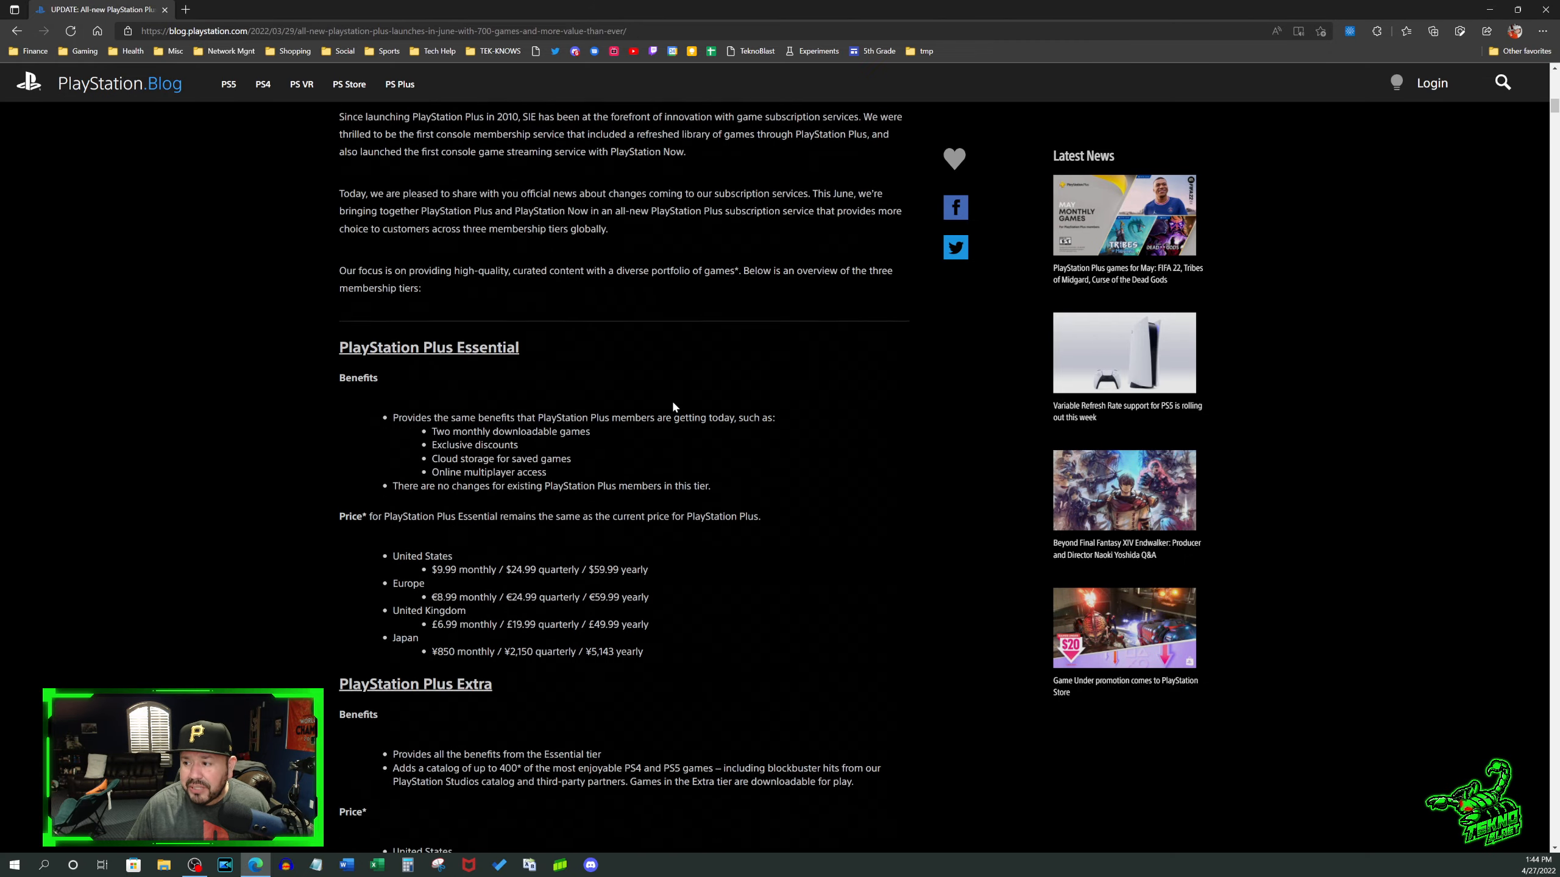
pyautogui.scroll(-3)
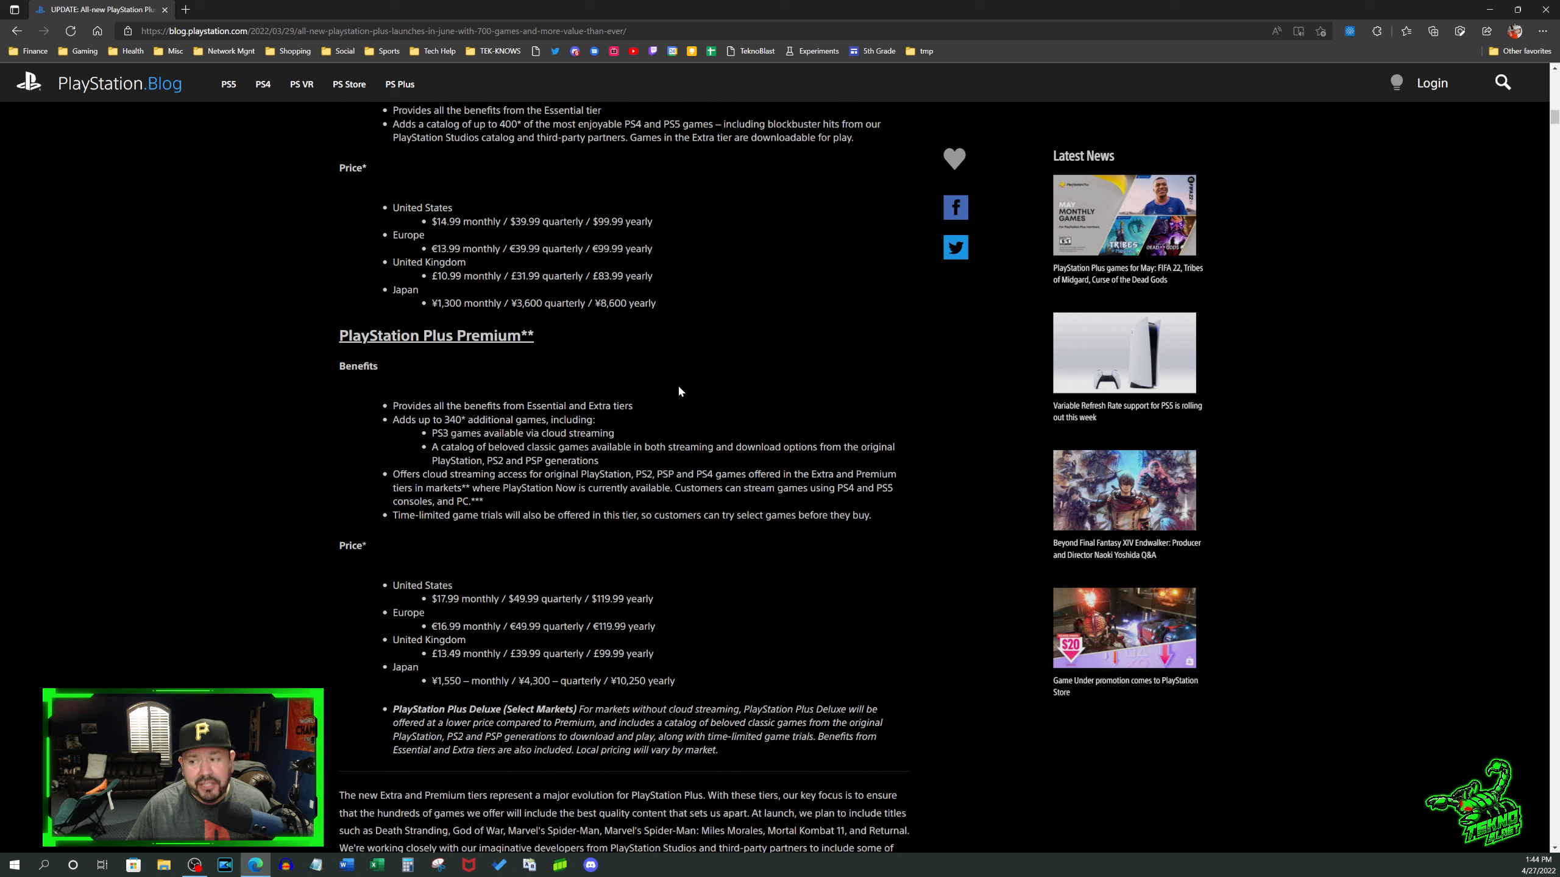
pyautogui.scroll(3)
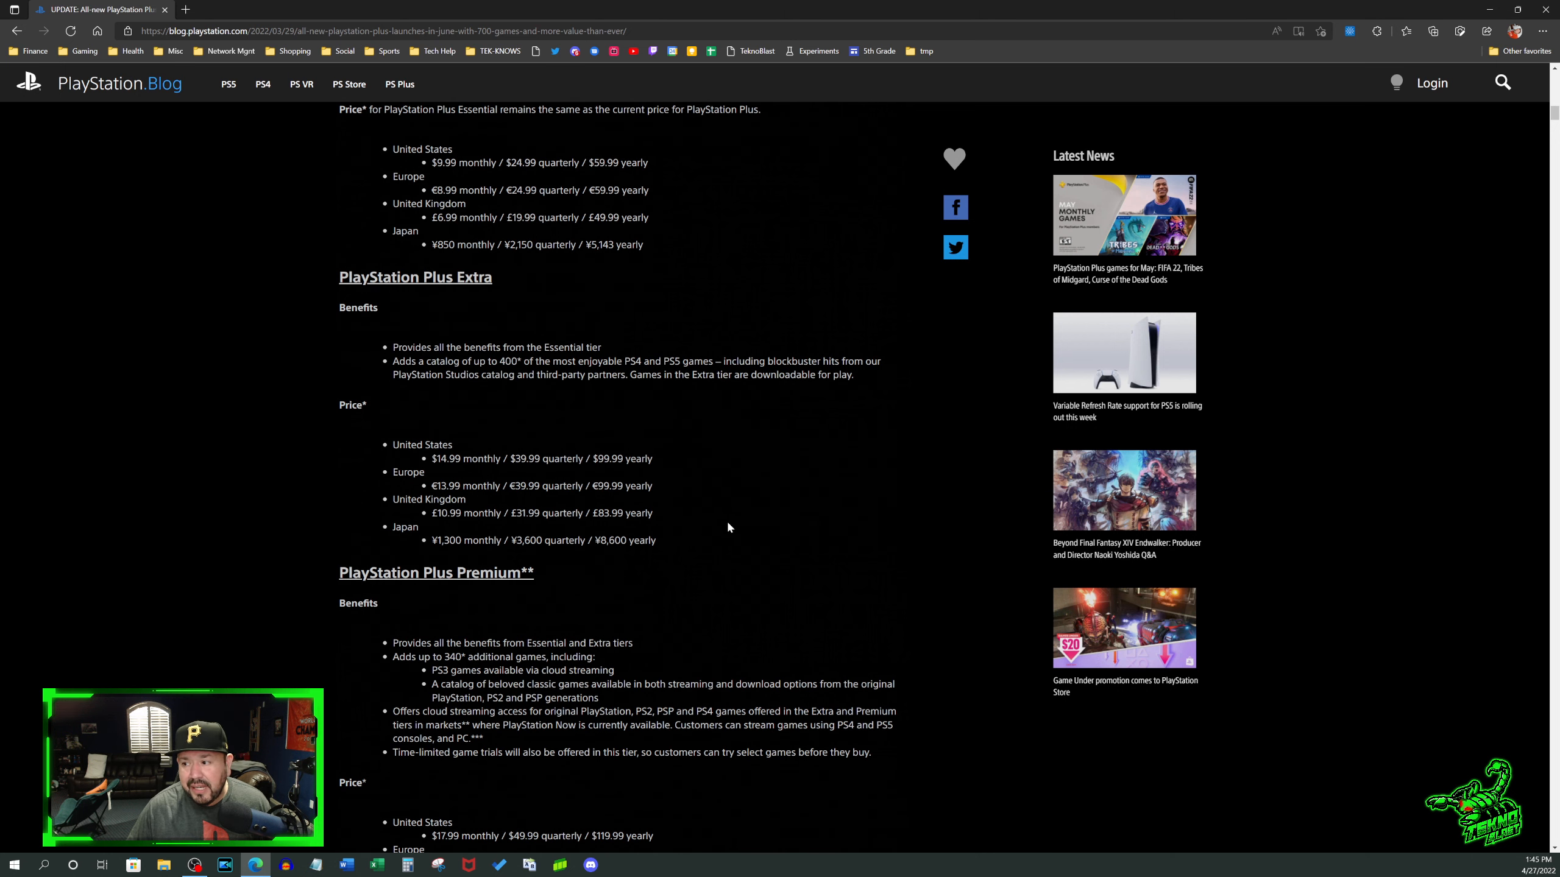
pyautogui.moveTo(689, 532)
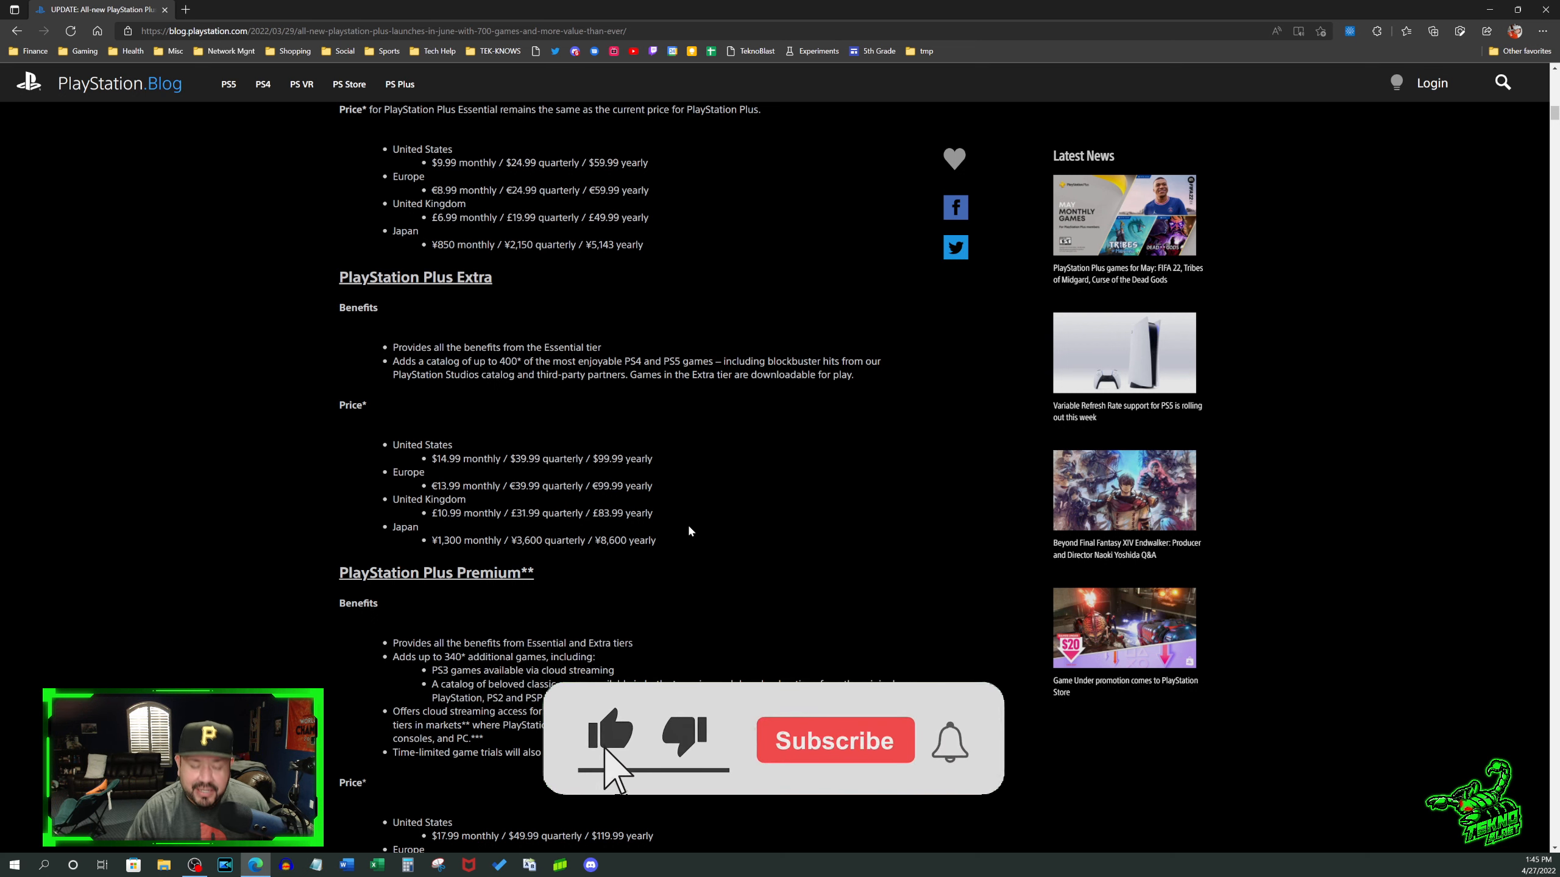
pyautogui.click(834, 740)
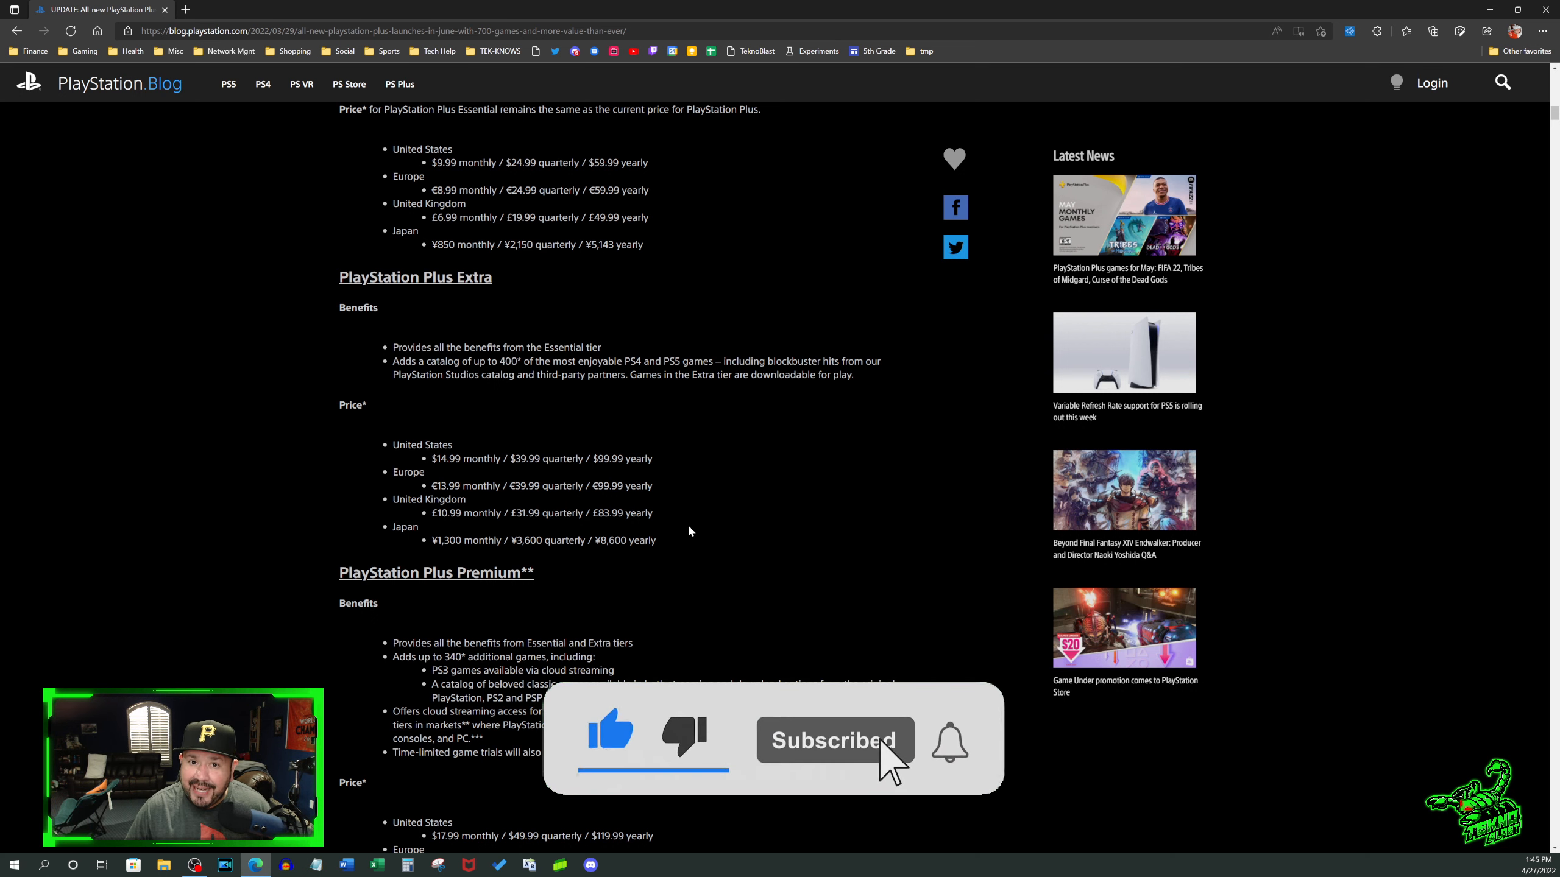